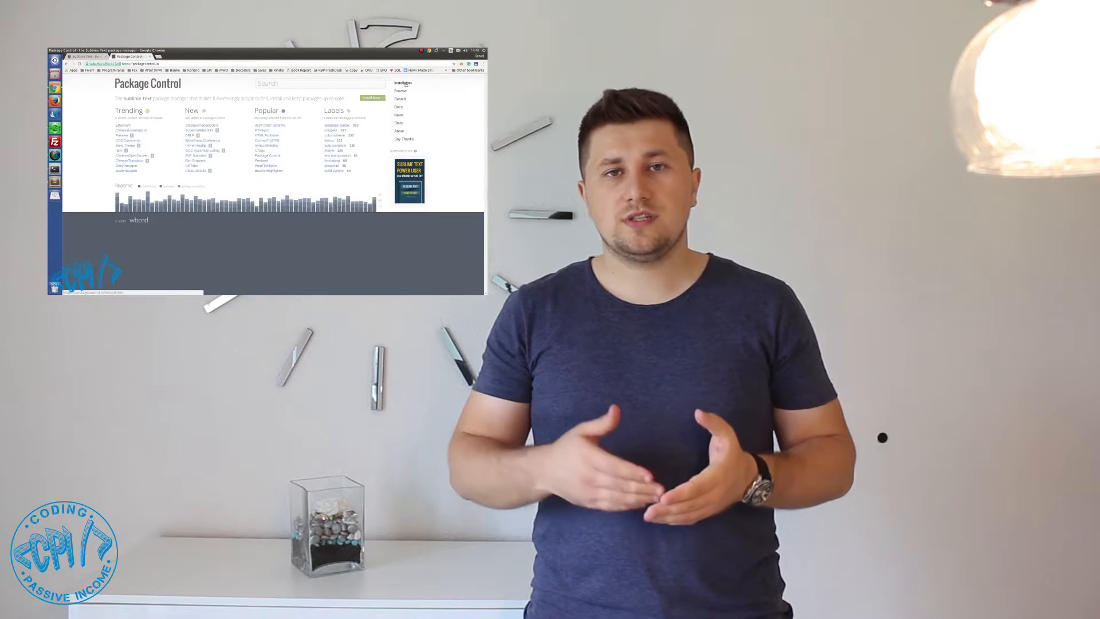
- Navigate to the Installation page with the console-code and manual install instructions
left_click(402, 82)
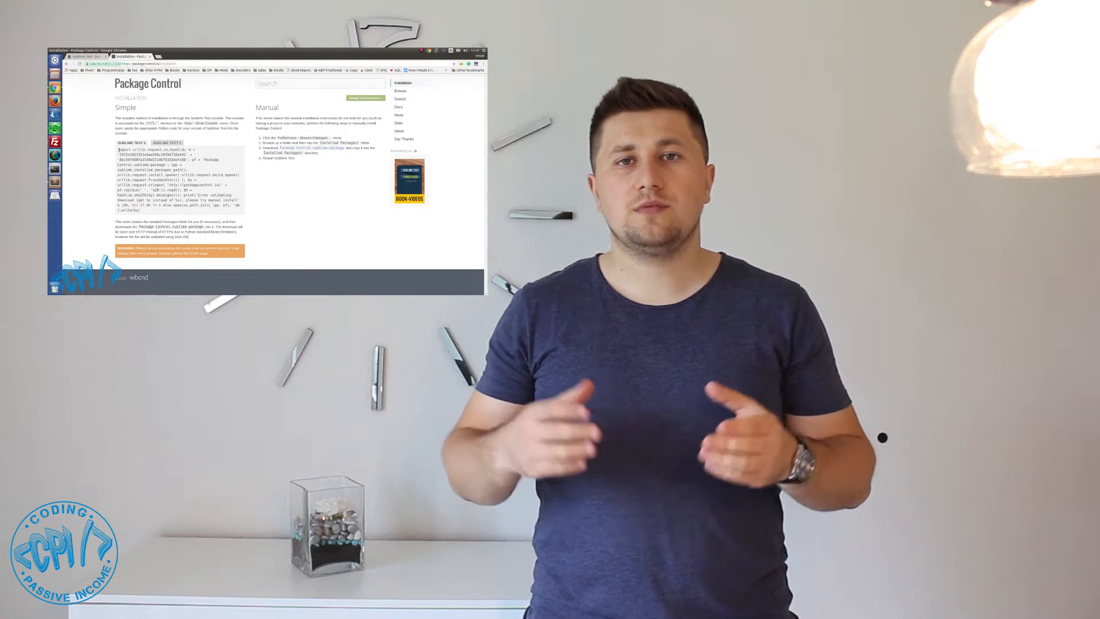